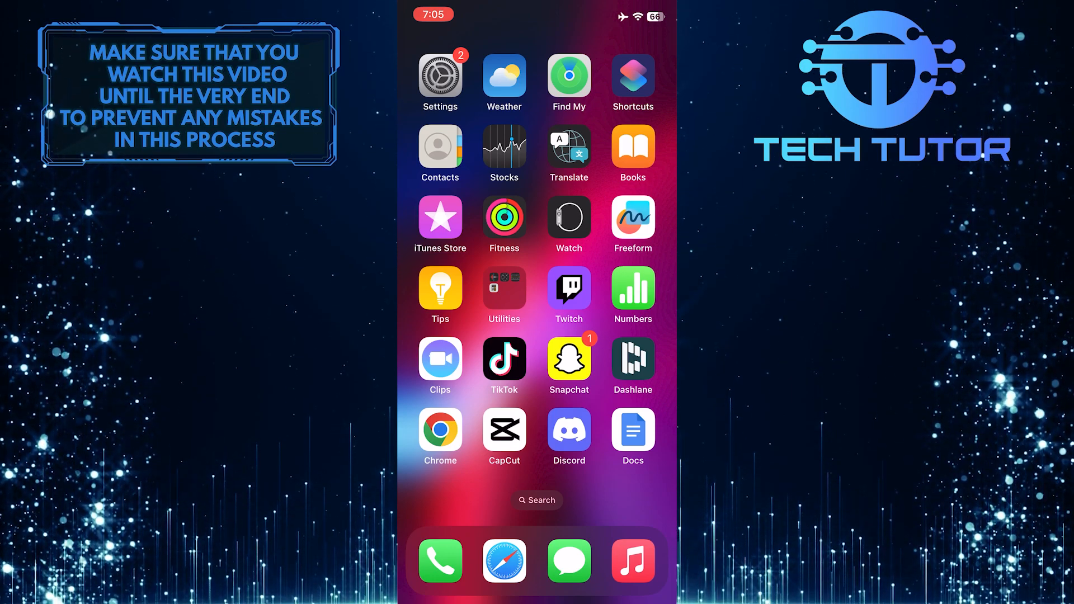
Launch Snapchat from the home screen to reach its camera screen.
{"action": "left_click", "coordinate": [569, 358]}
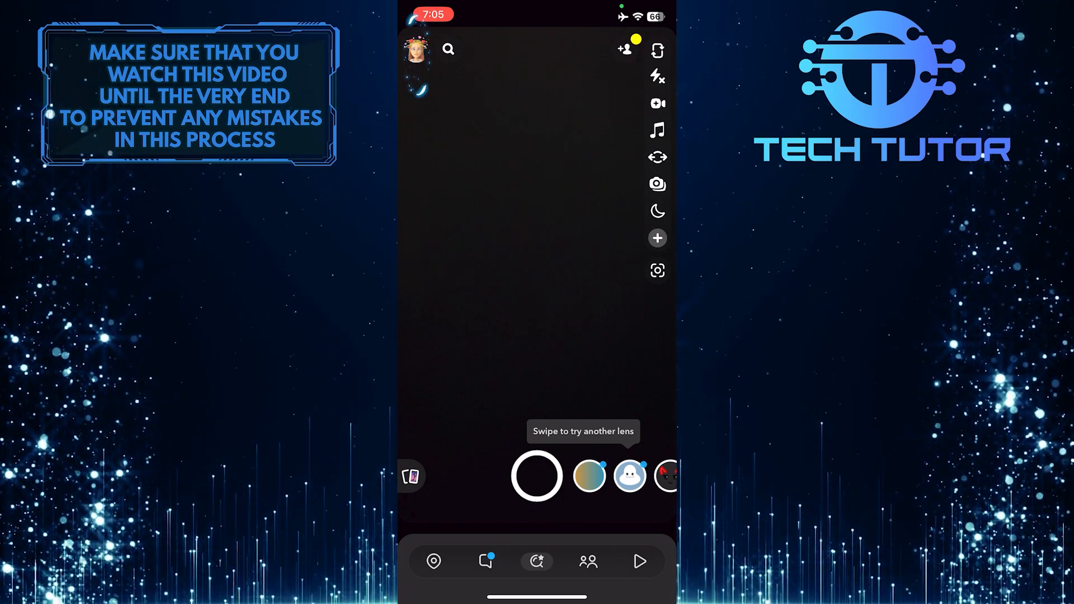
Go to the profile and bring up the Settings page with My Account options.
{"action": "left_click", "coordinate": [417, 56]}
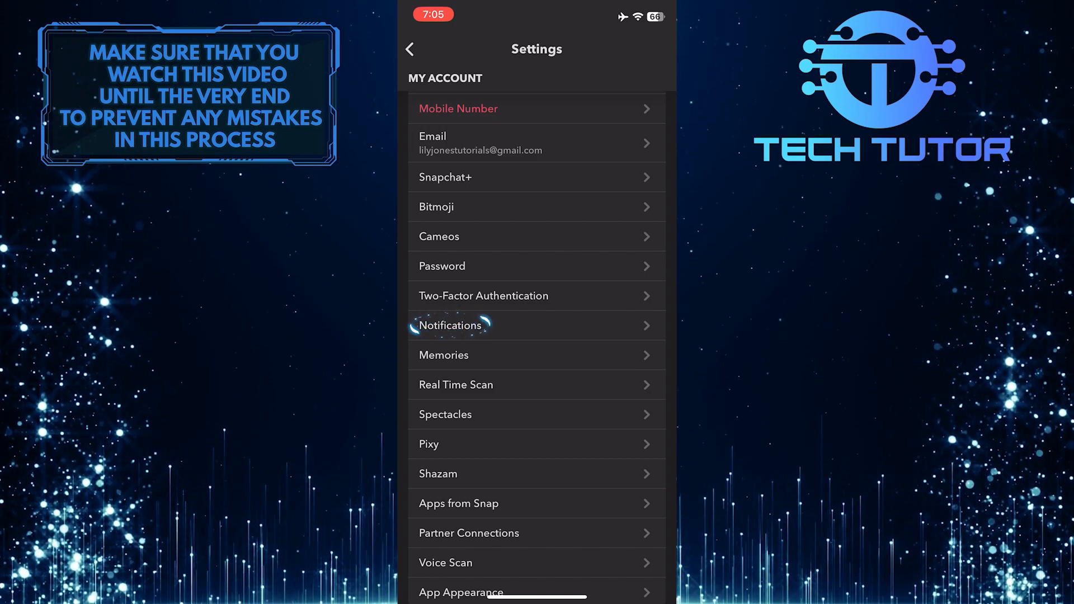
Enter the Notifications settings, where all notification toggles are on.
{"action": "left_click", "coordinate": [449, 326]}
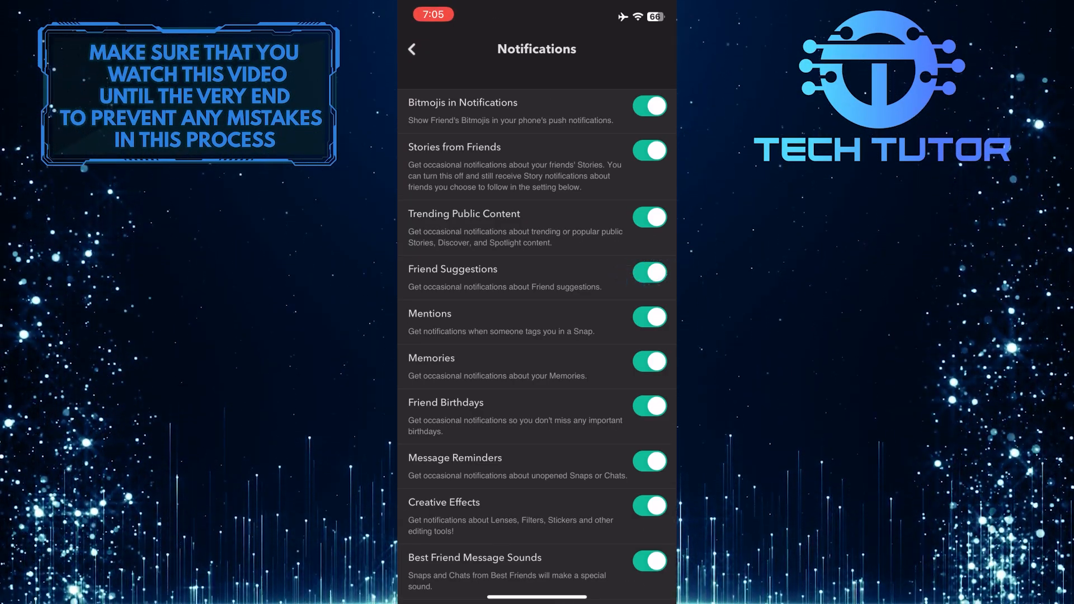
Switch the Friend Suggestions notification toggle off, leaving the others on.
{"action": "left_click", "coordinate": [648, 272]}
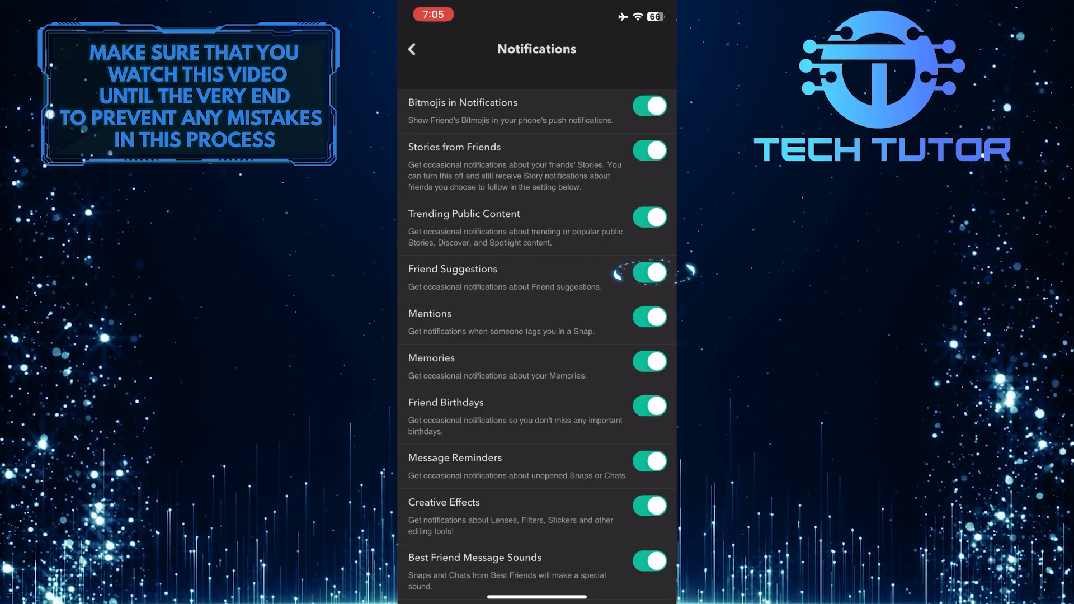
{"action": "left_click", "coordinate": [648, 272]}
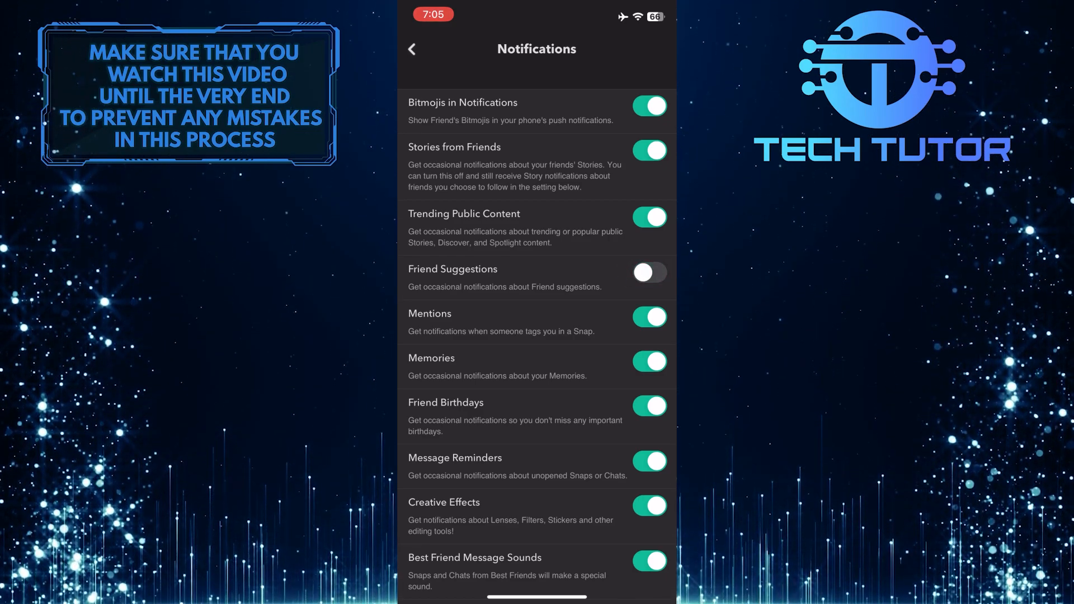